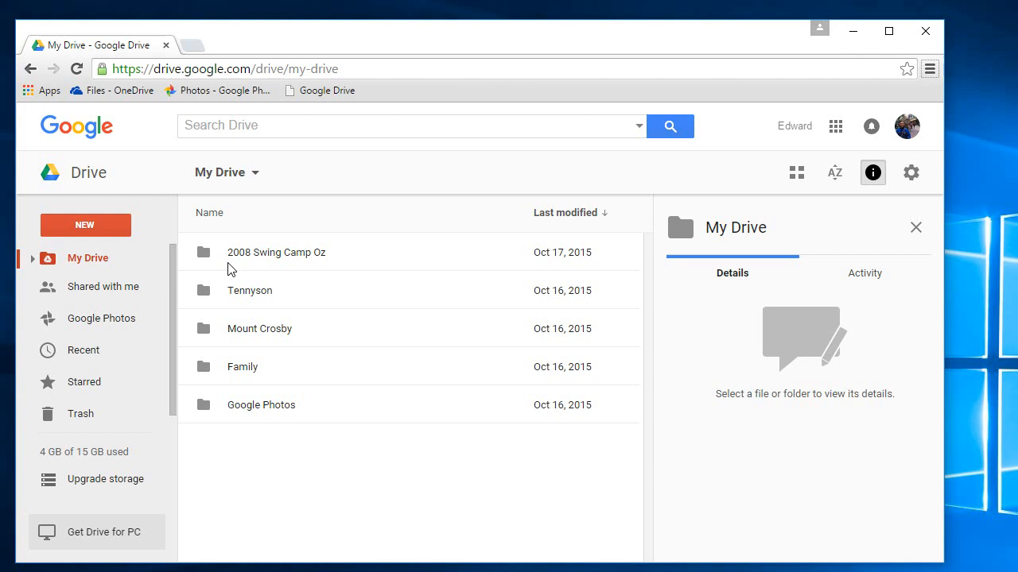
mouse_move(228, 264)
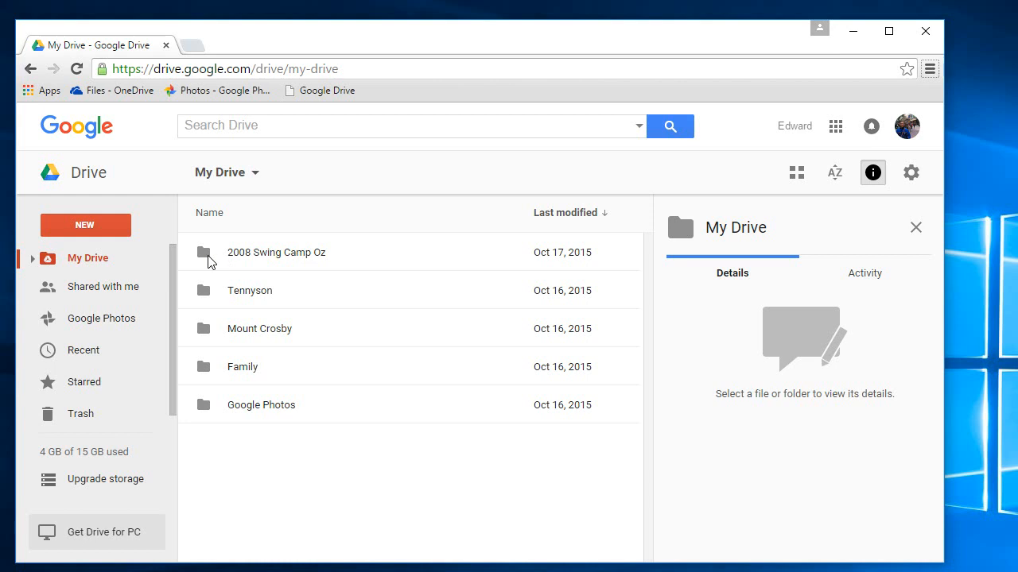
Open the '2008 Swing Camp Oz' folder in My Drive to list its JPG photos.
double_click(276, 252)
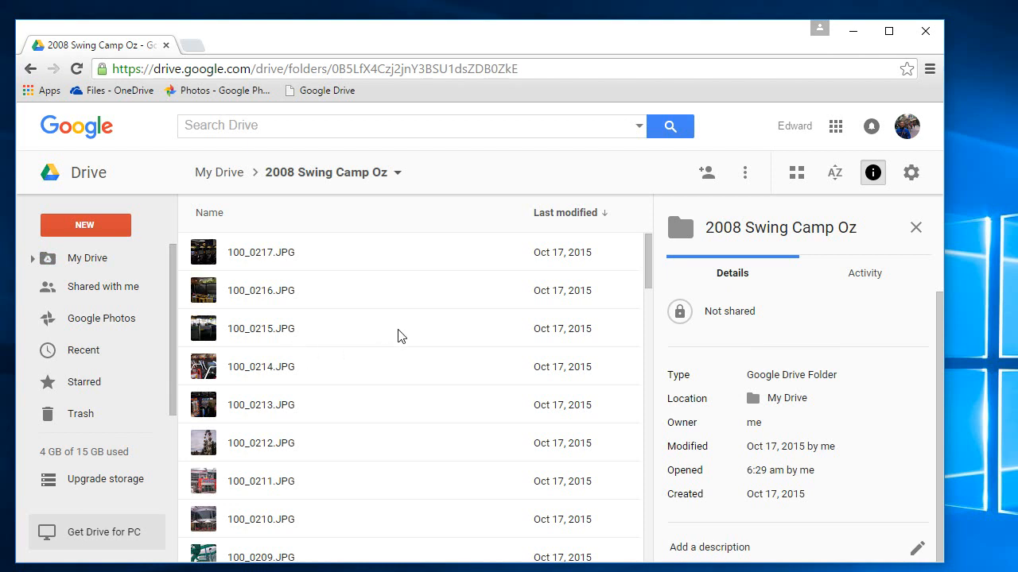
Check details of photos 100_0216, 100_0212, 100_0189 and 100_0136, each using 0 bytes.
click(261, 290)
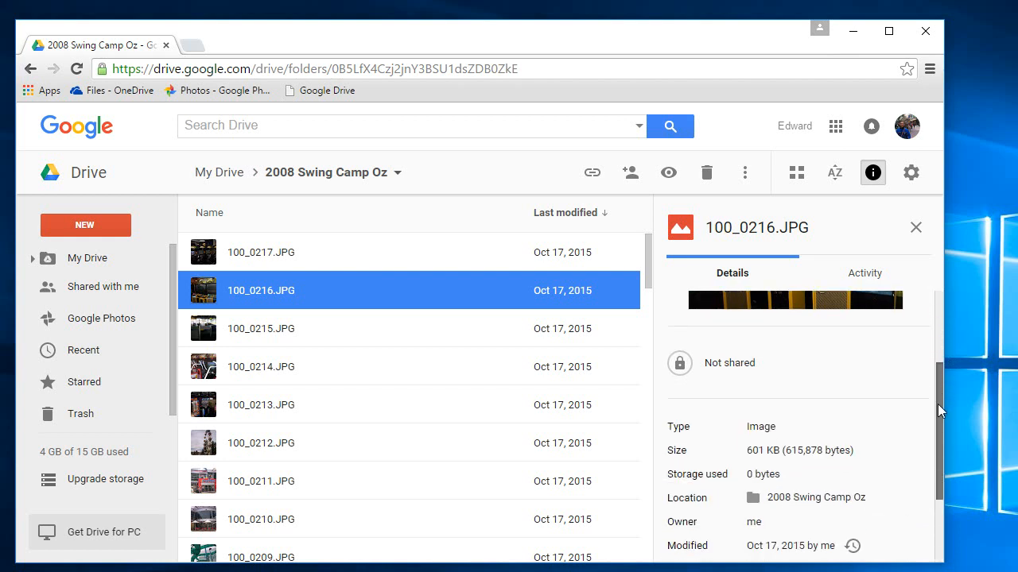
scroll(down, 3)
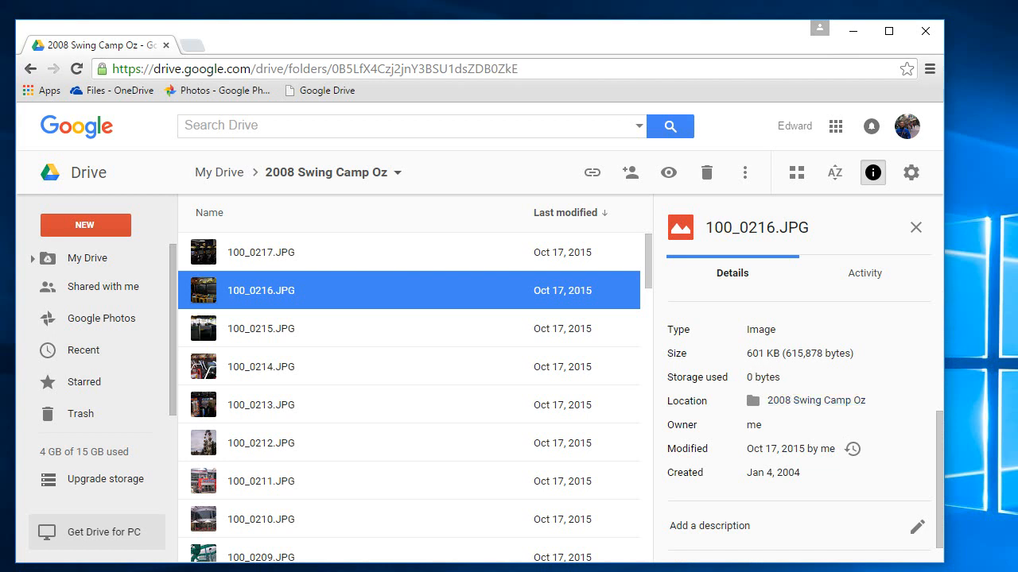
mouse_move(747, 385)
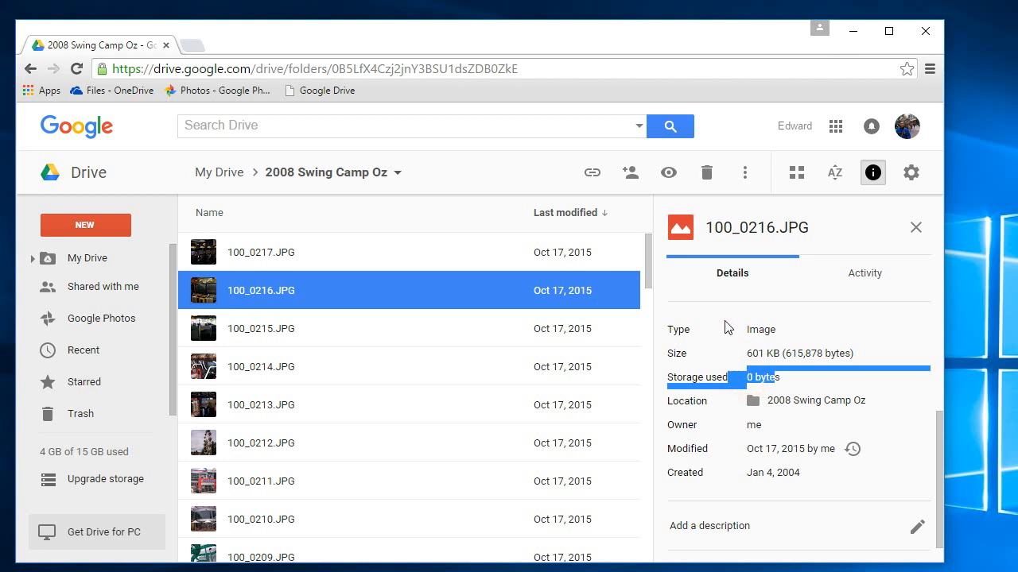
mouse_move(88, 286)
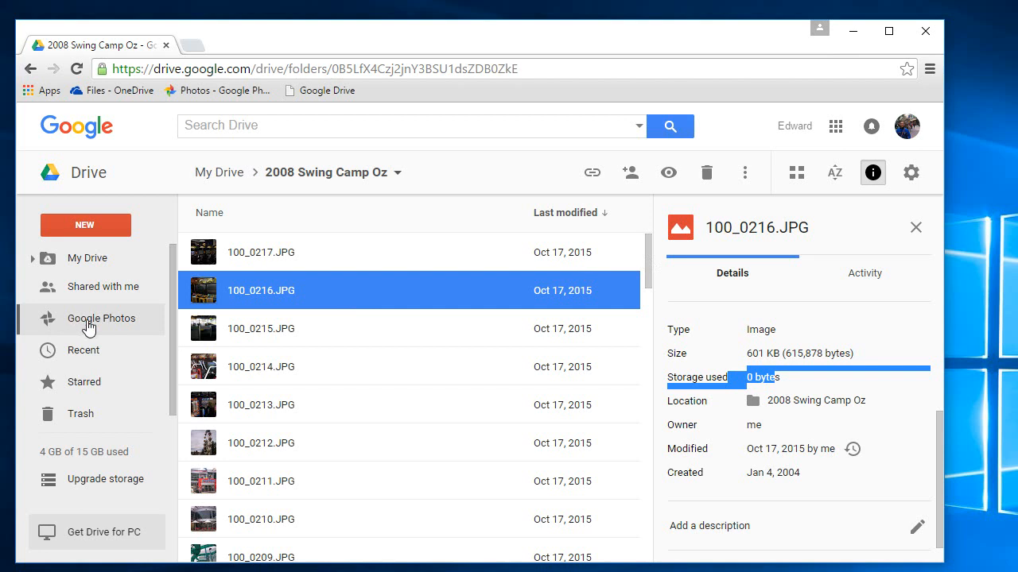
mouse_move(316, 429)
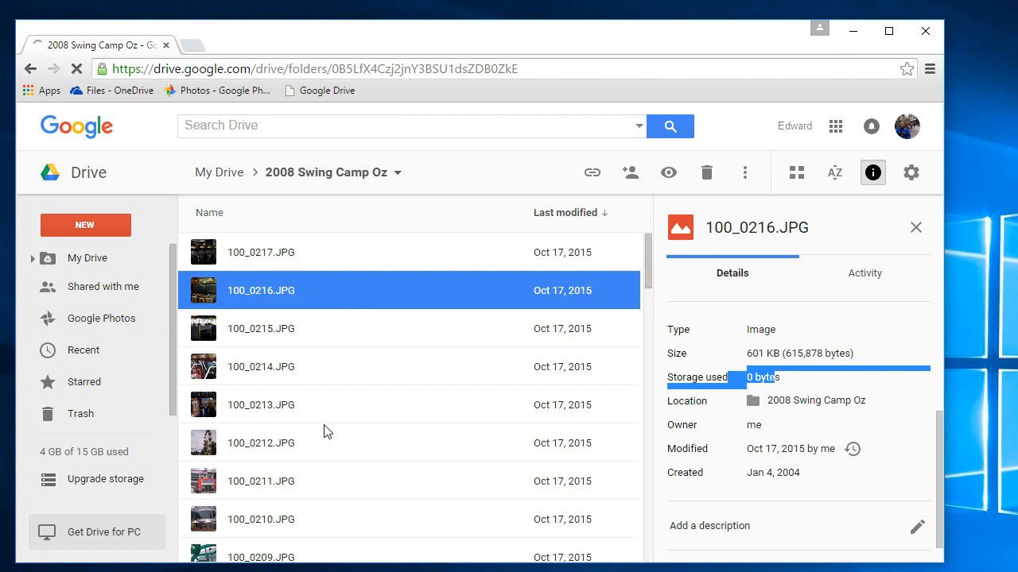
click(260, 443)
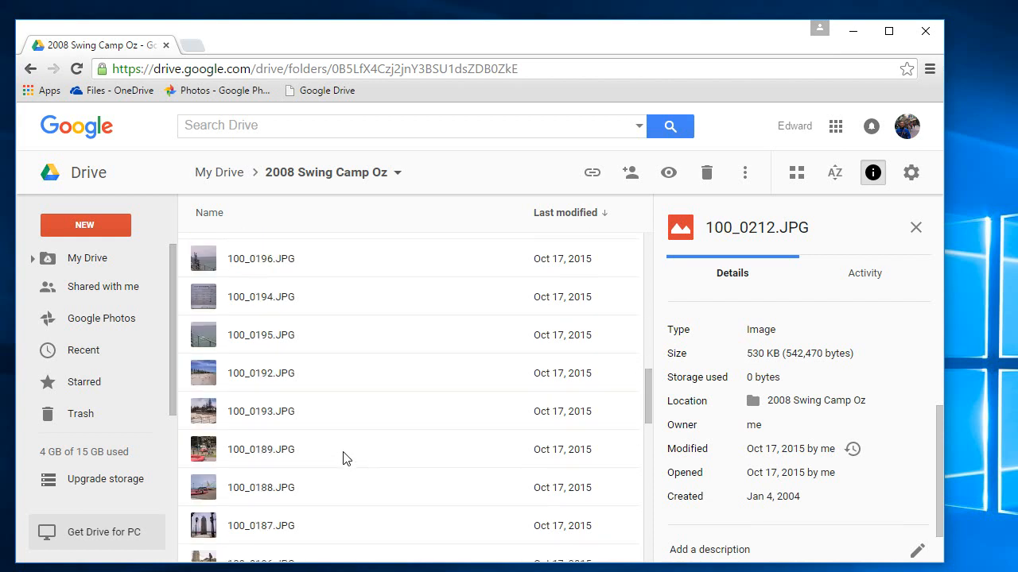
click(261, 450)
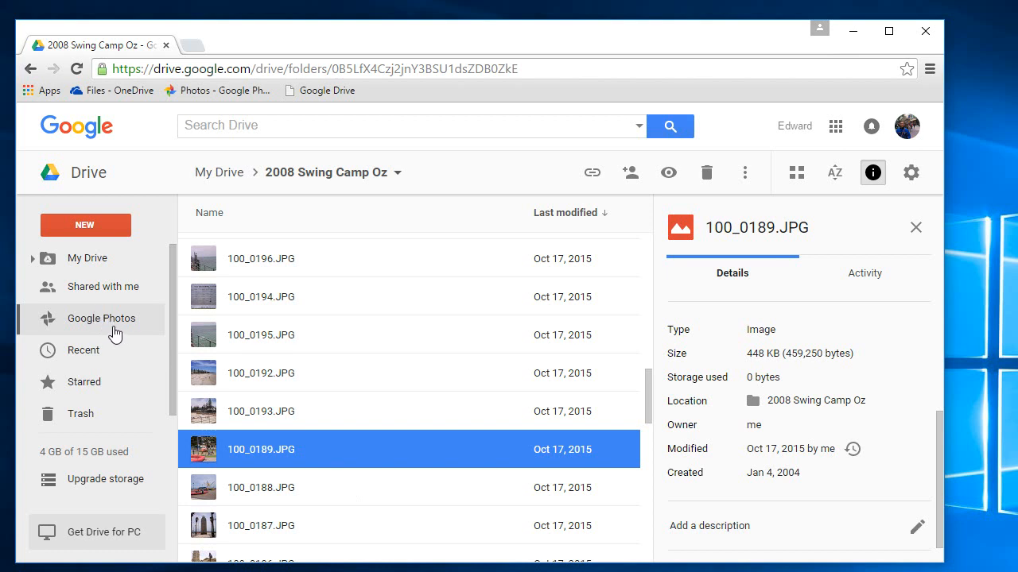
mouse_move(333, 399)
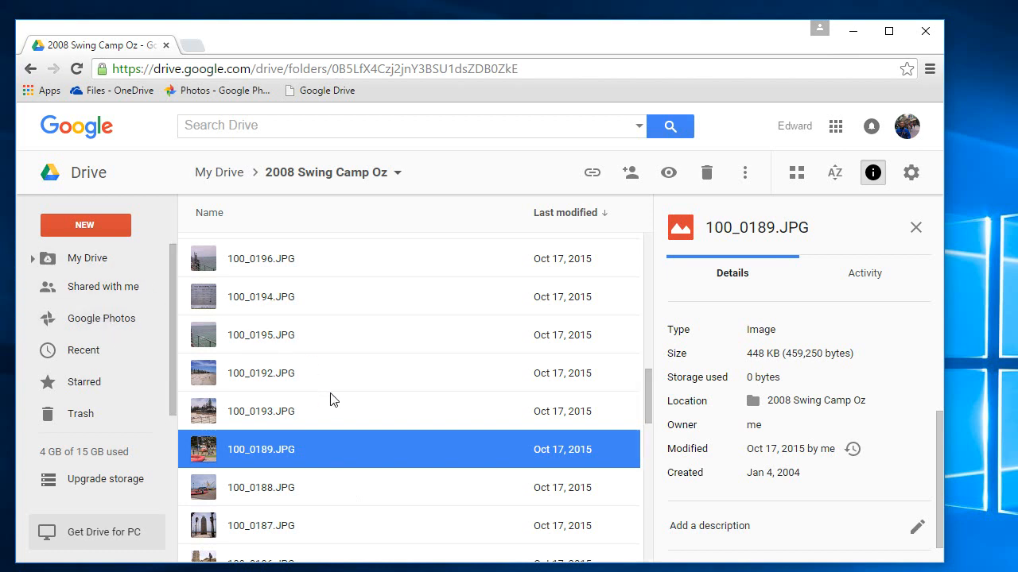
click(261, 411)
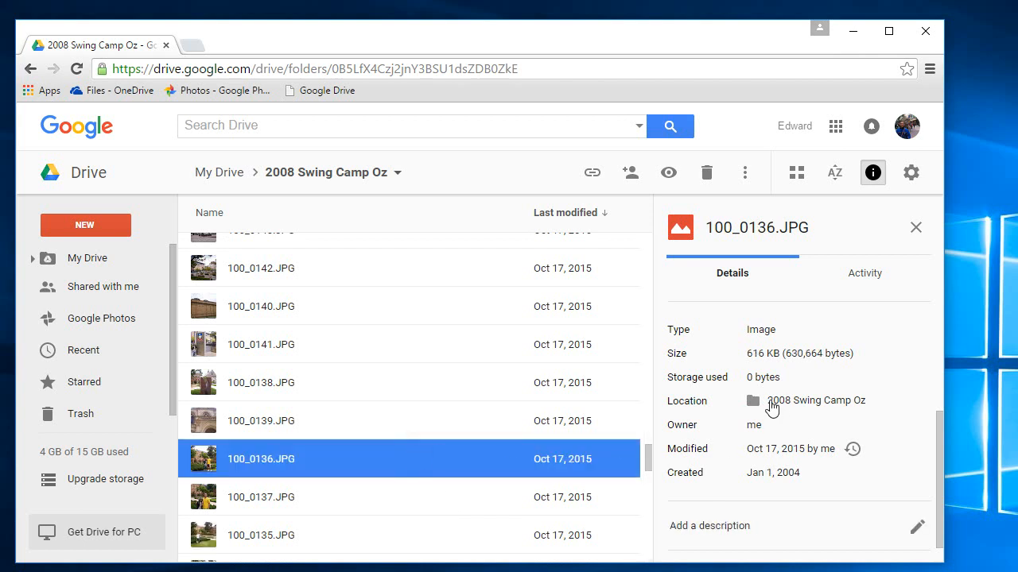
mouse_move(219, 172)
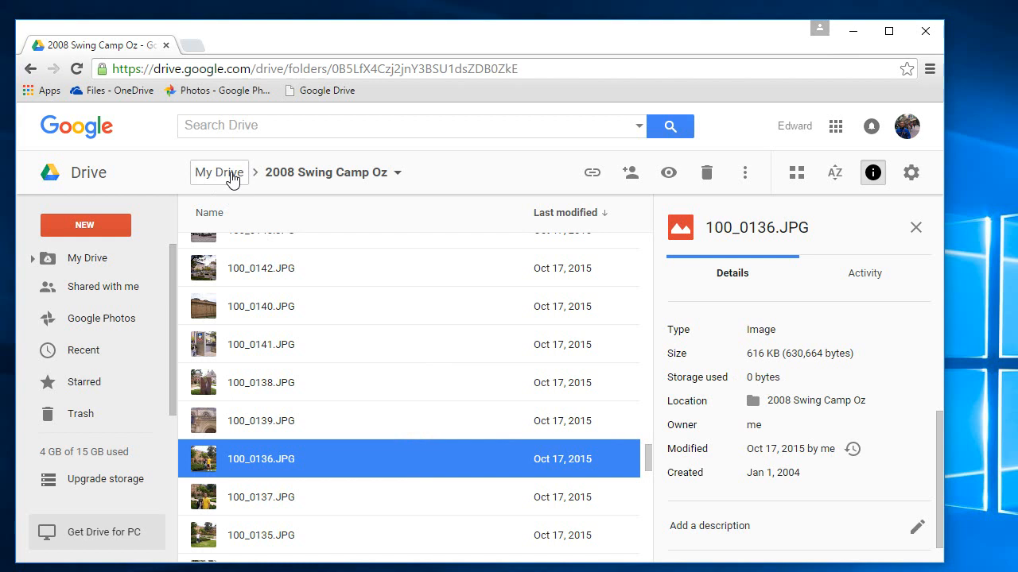
Confirm video 20150926_173810.mp4 in the Google Photos folder uses 0 bytes, then open it.
click(219, 172)
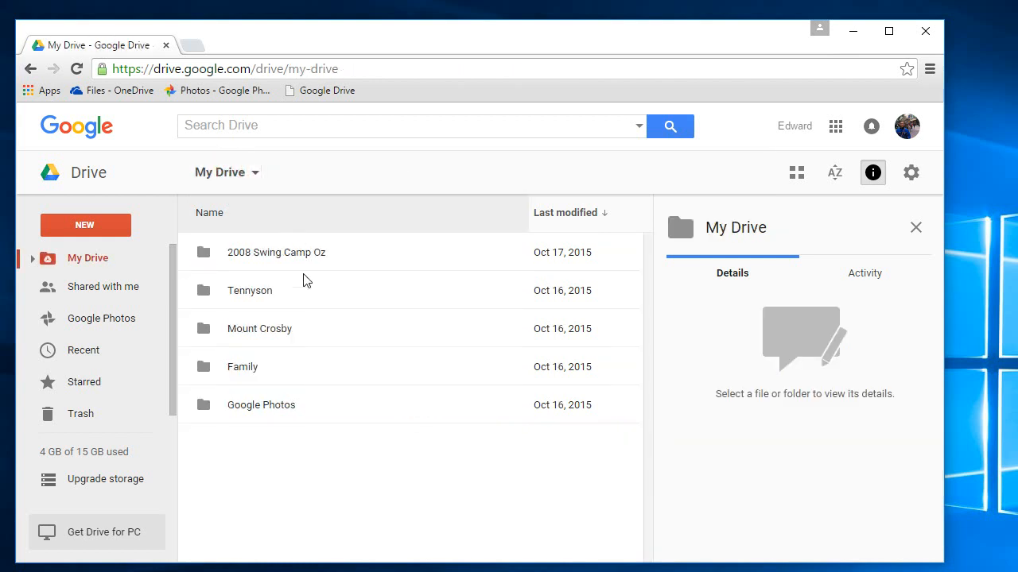
mouse_move(241, 309)
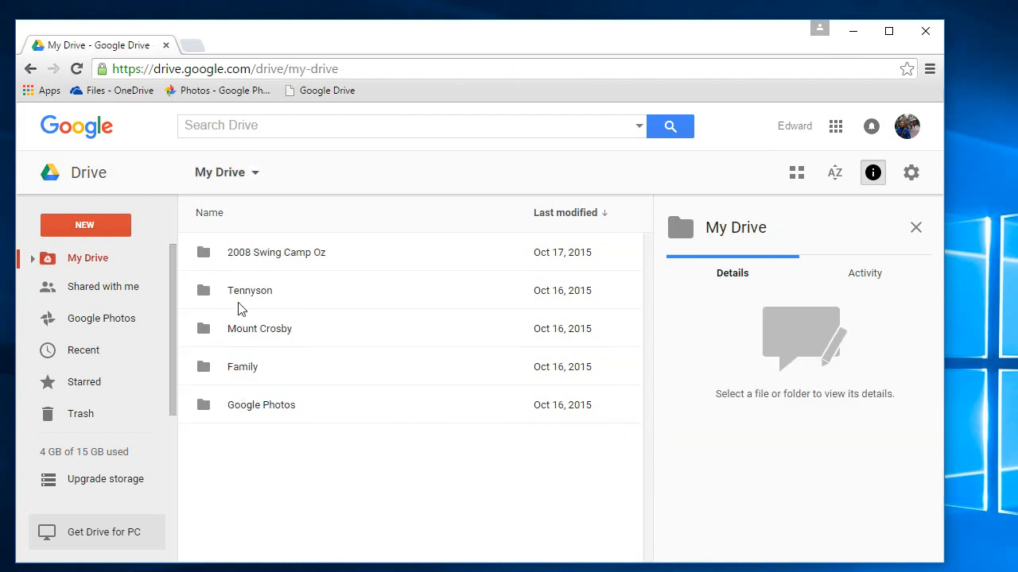
mouse_move(221, 338)
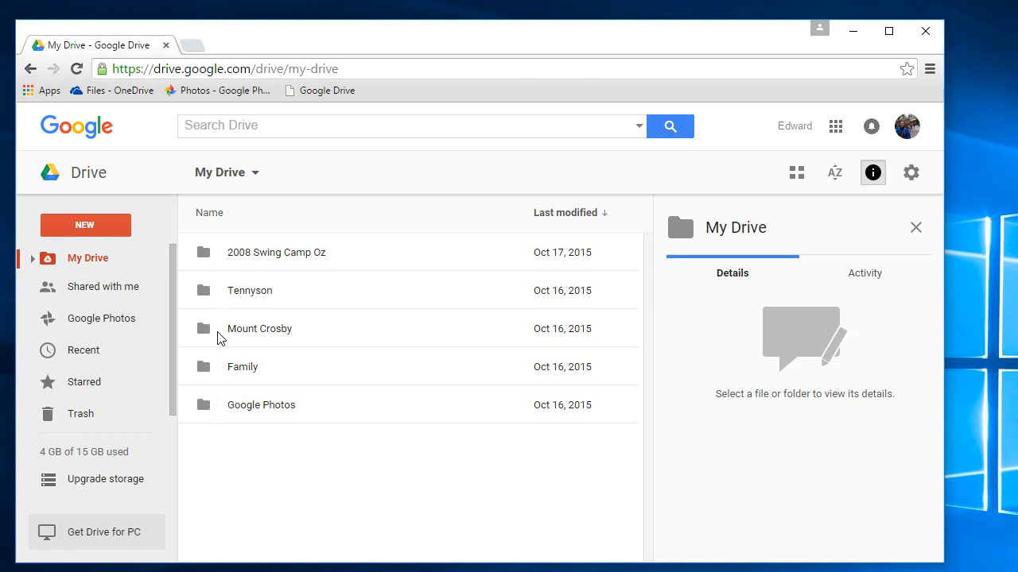
double_click(261, 405)
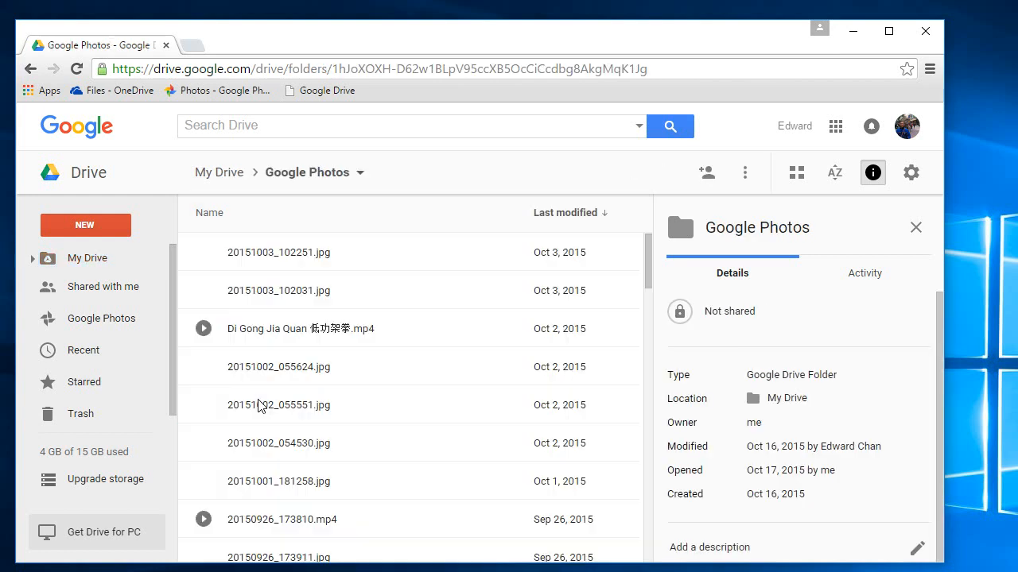
click(281, 520)
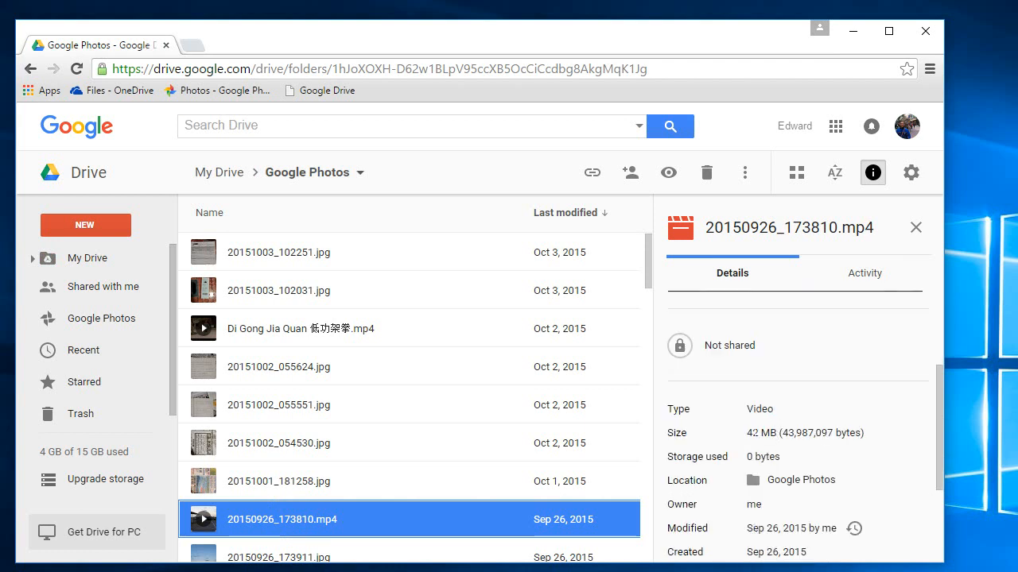
double_click(766, 457)
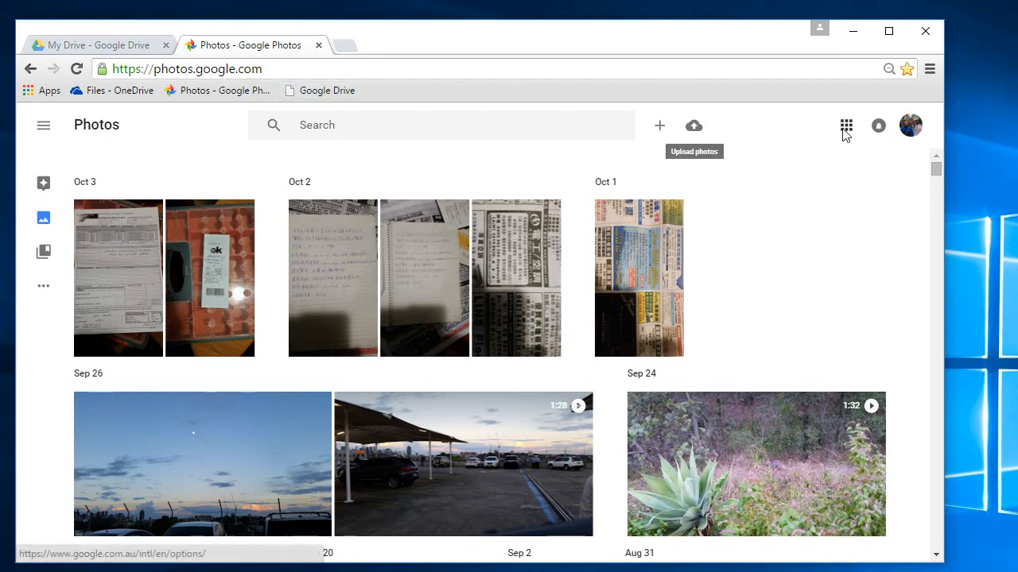
mouse_move(878, 125)
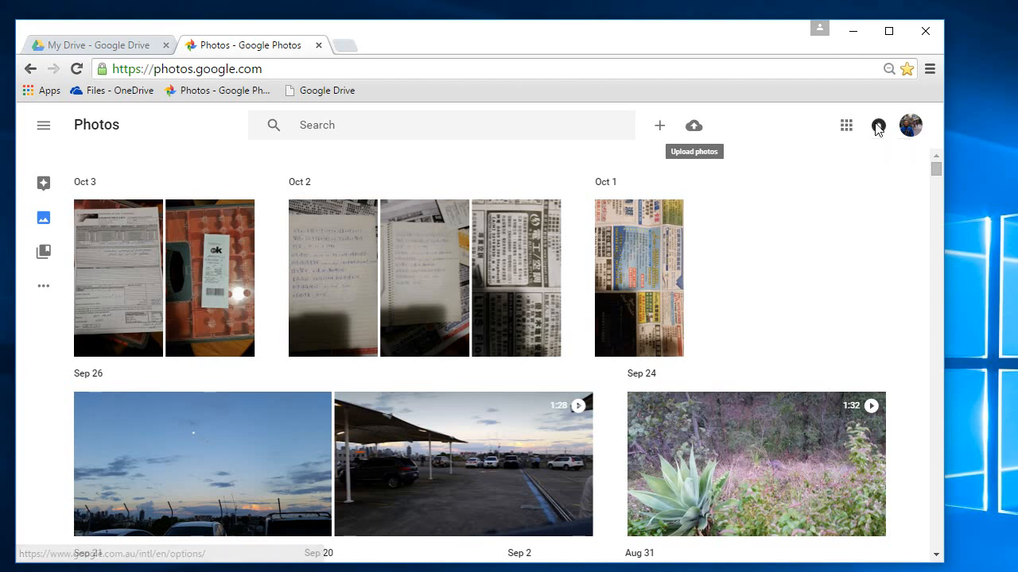
Open Google Photos' main menu listing Assistant, Photos, Collections, Trash and Settings.
click(43, 125)
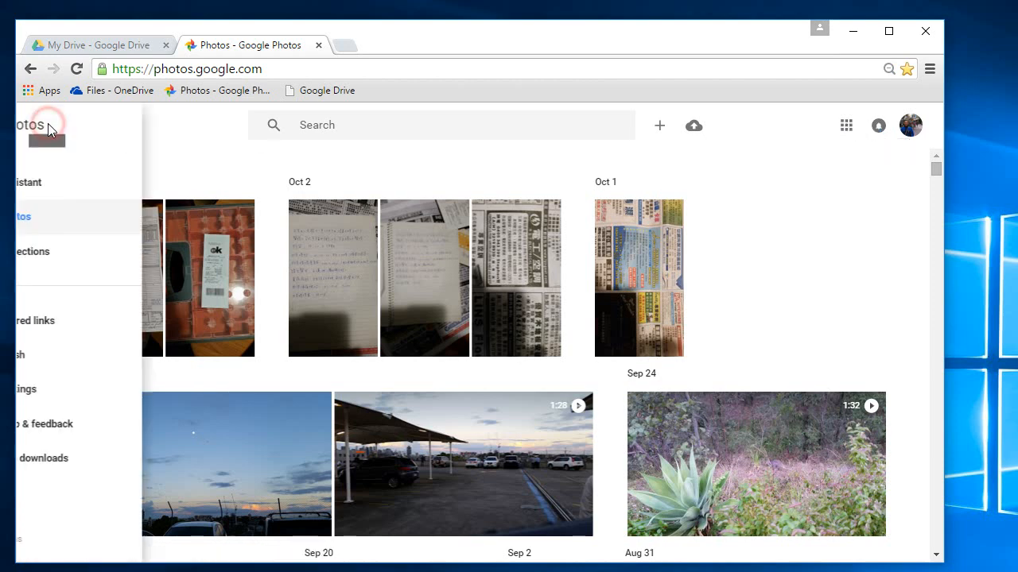
click(46, 125)
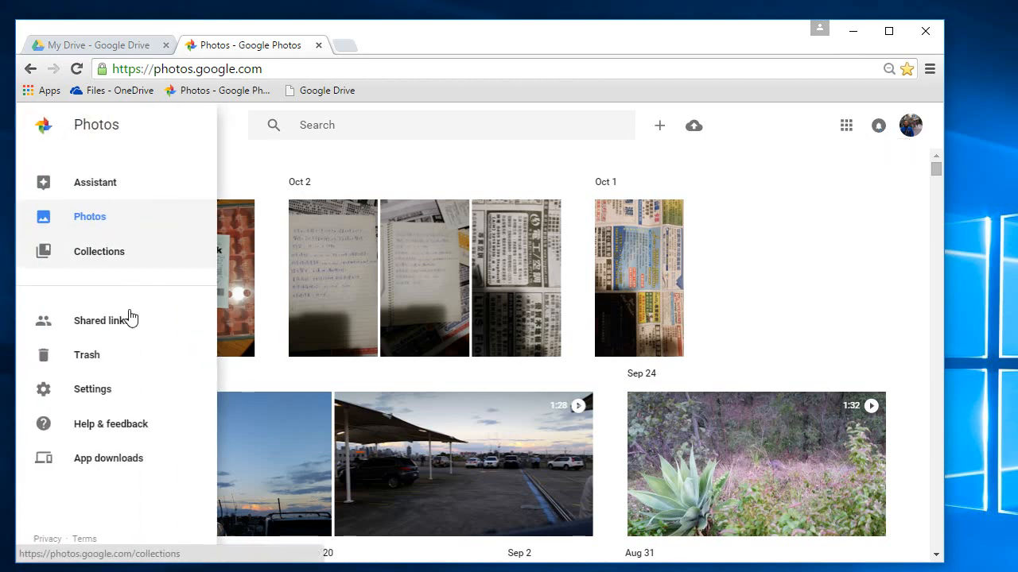
click(92, 388)
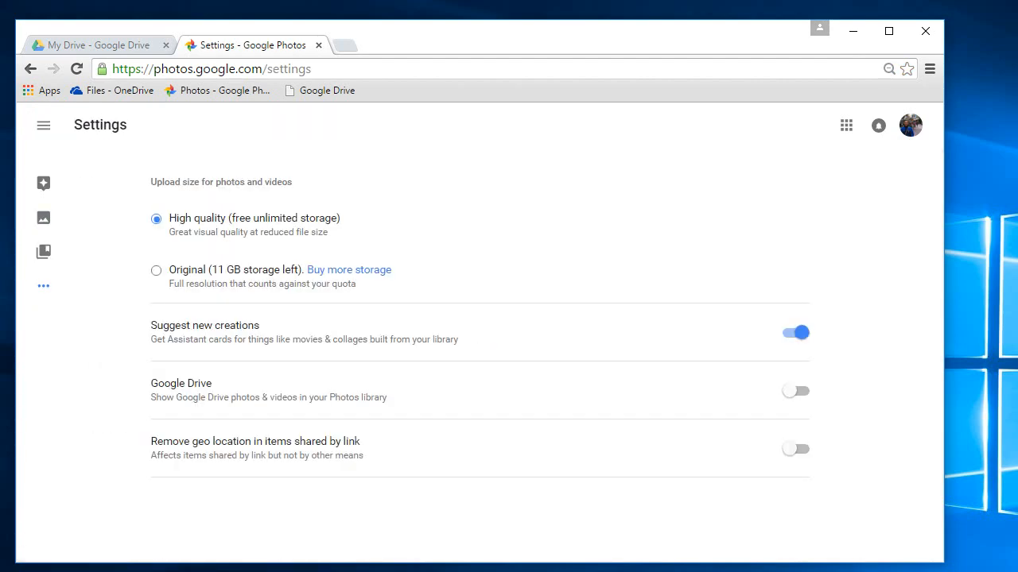
mouse_move(204, 226)
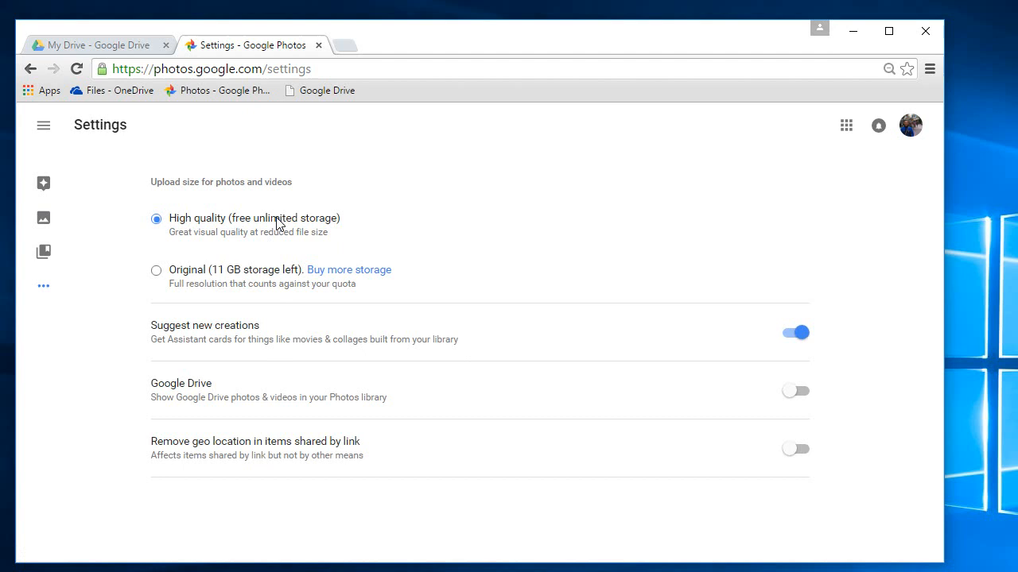
mouse_move(346, 224)
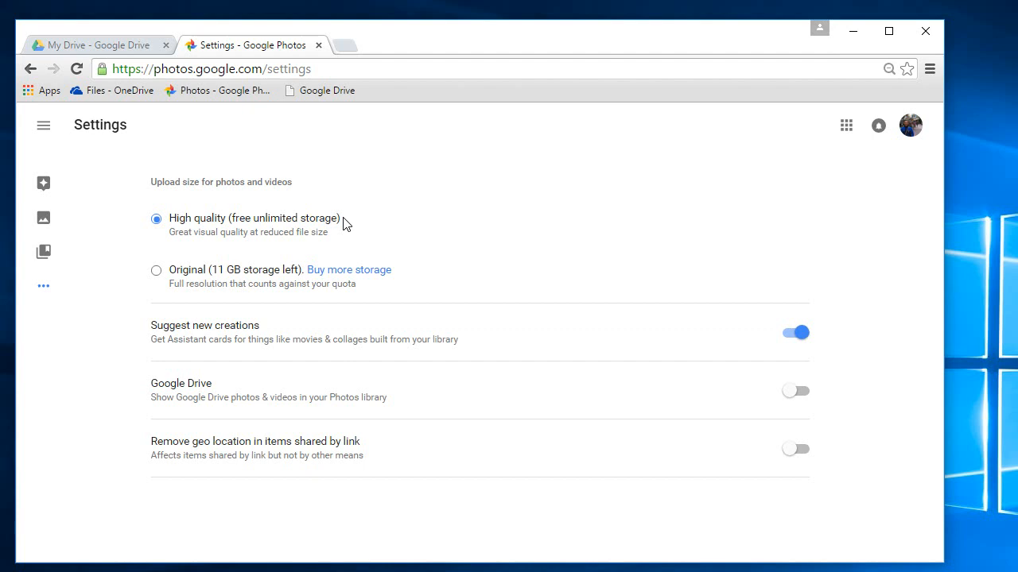
mouse_move(176, 228)
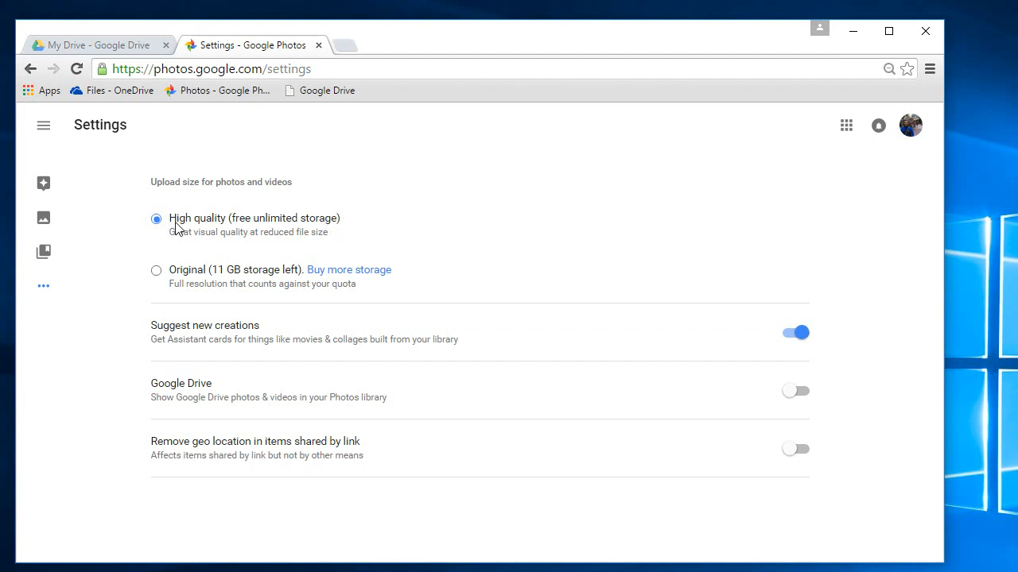
mouse_move(274, 240)
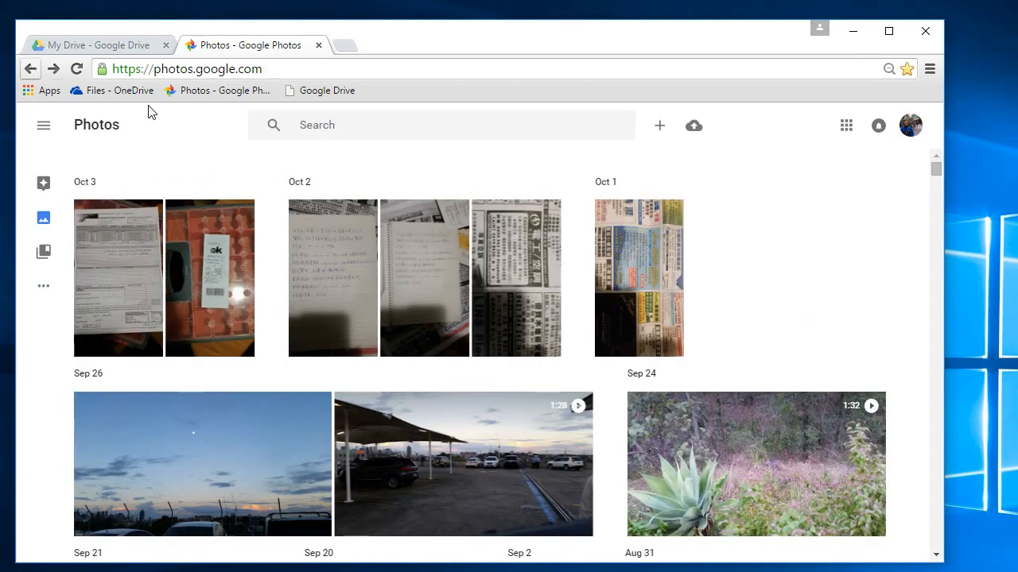
mouse_move(660, 125)
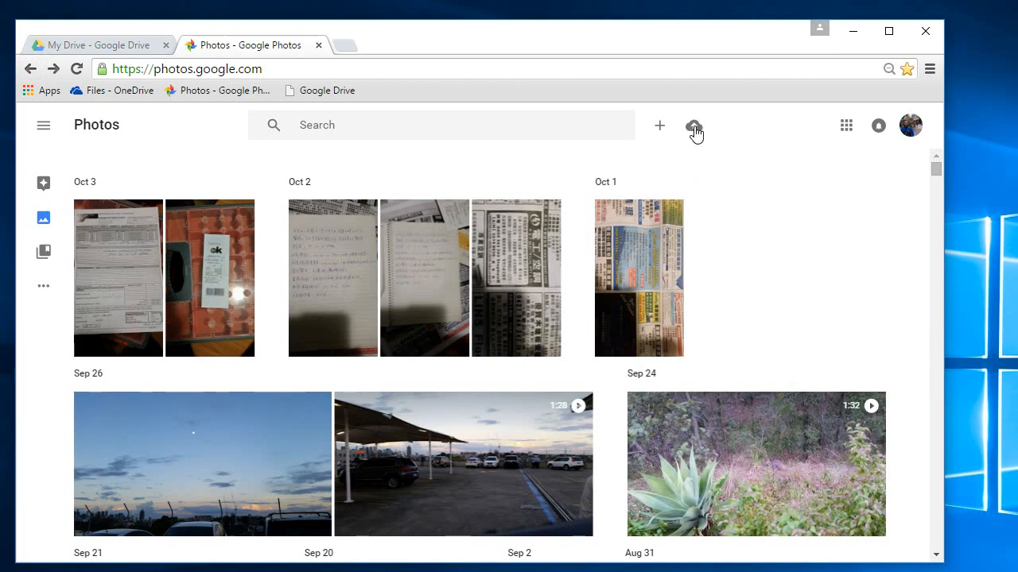
Browse Bandicam and WorkCover for uploads, cancel without adding files, and return to My Drive.
click(693, 125)
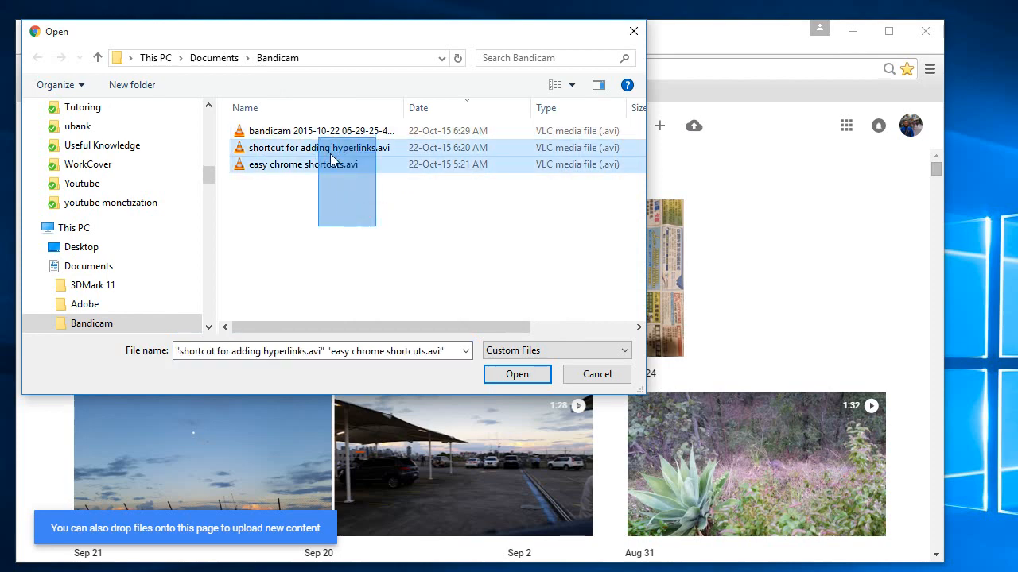
click(321, 130)
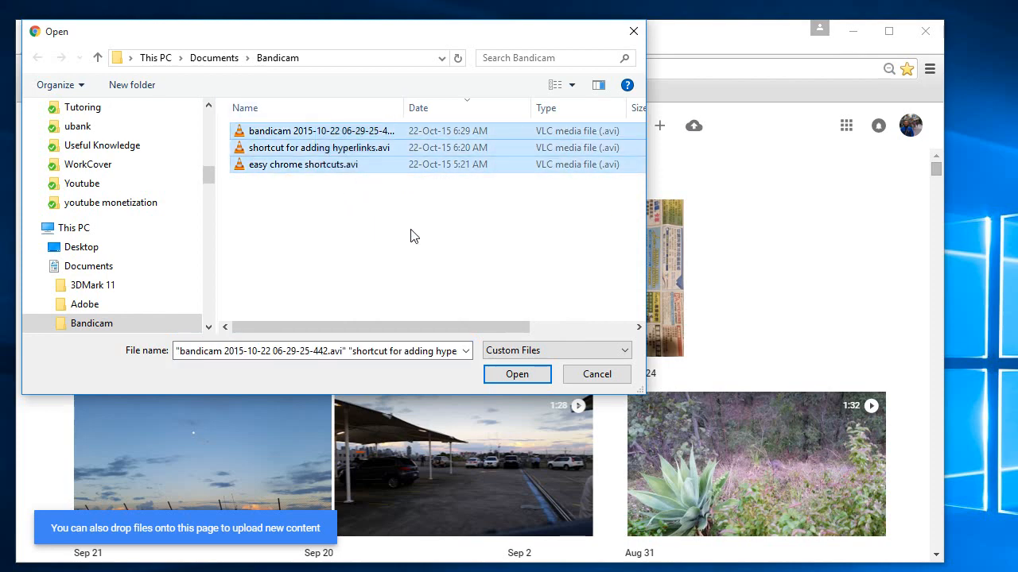
click(87, 164)
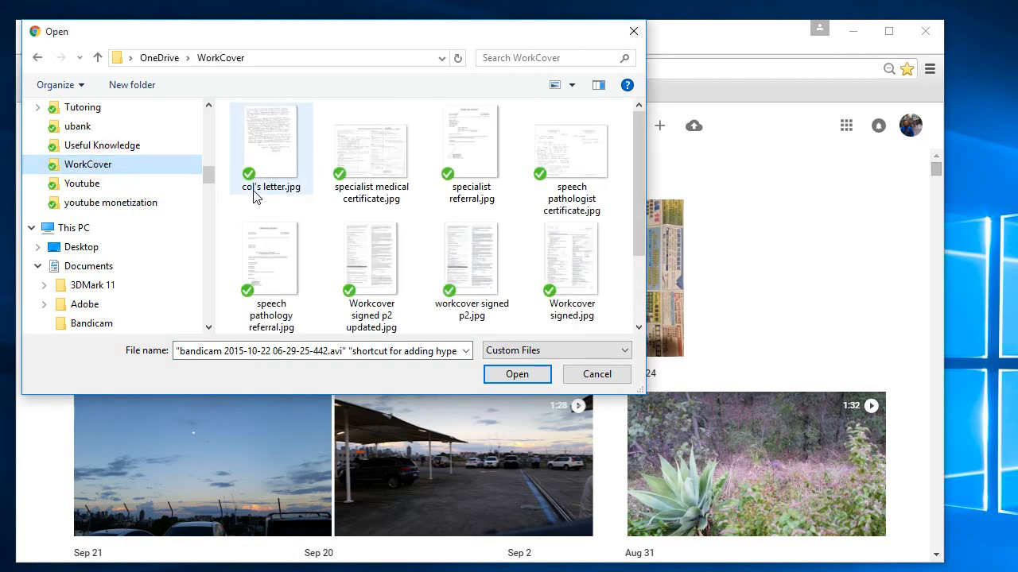
click(270, 259)
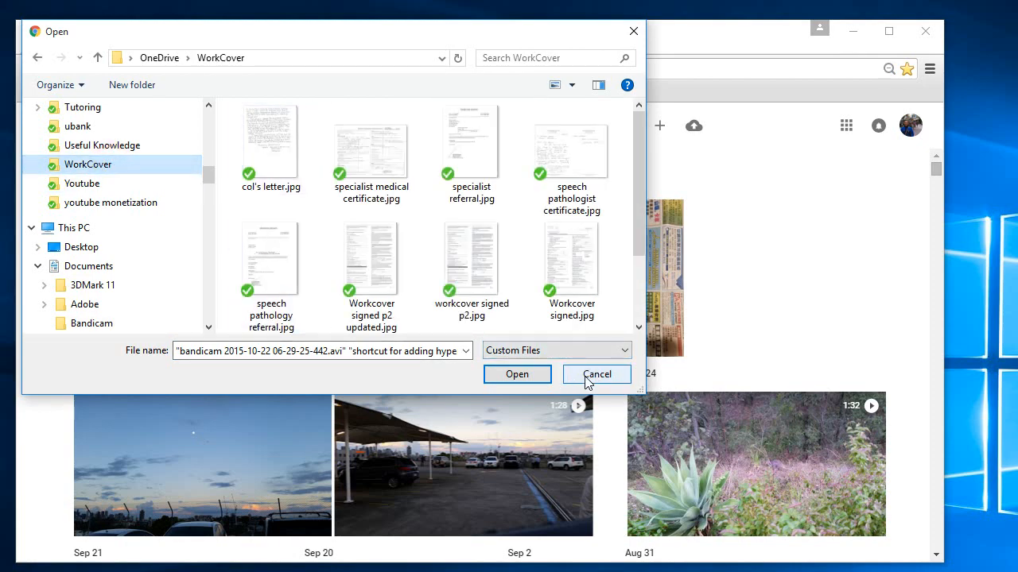
click(596, 374)
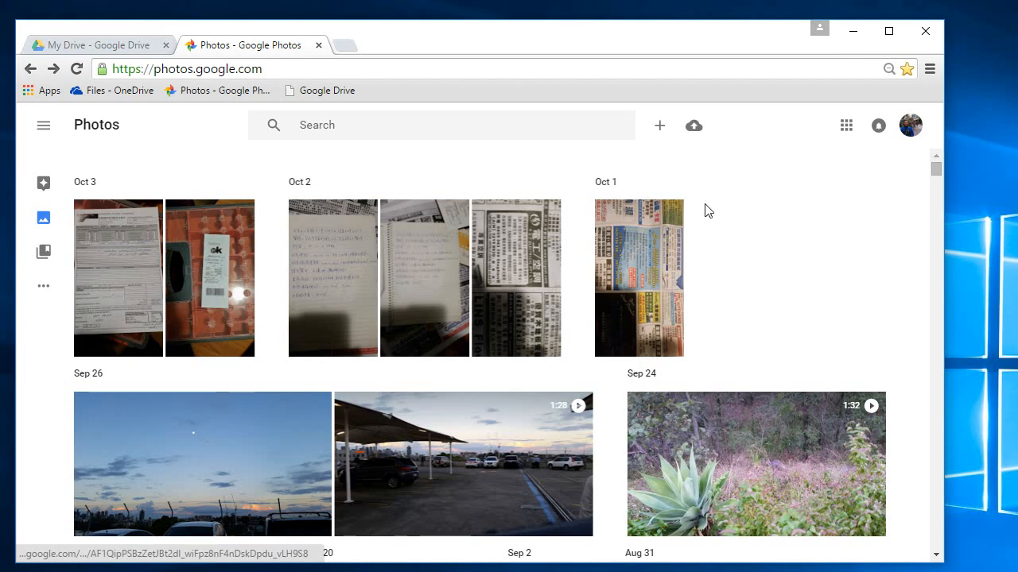
click(608, 212)
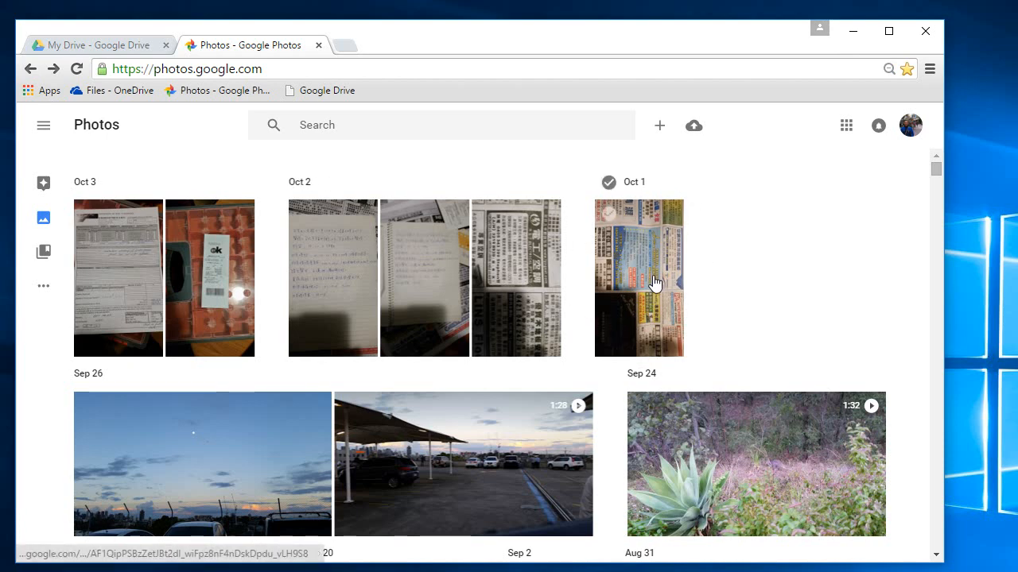
click(90, 44)
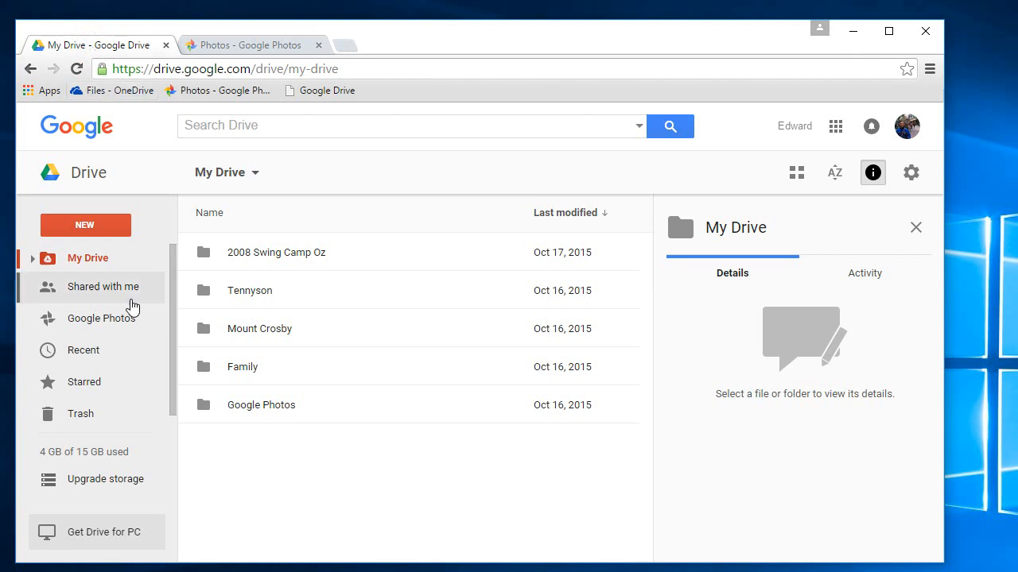
Verify 'Create a Google Photos folder' is enabled in Drive Settings, then close with Done.
click(101, 318)
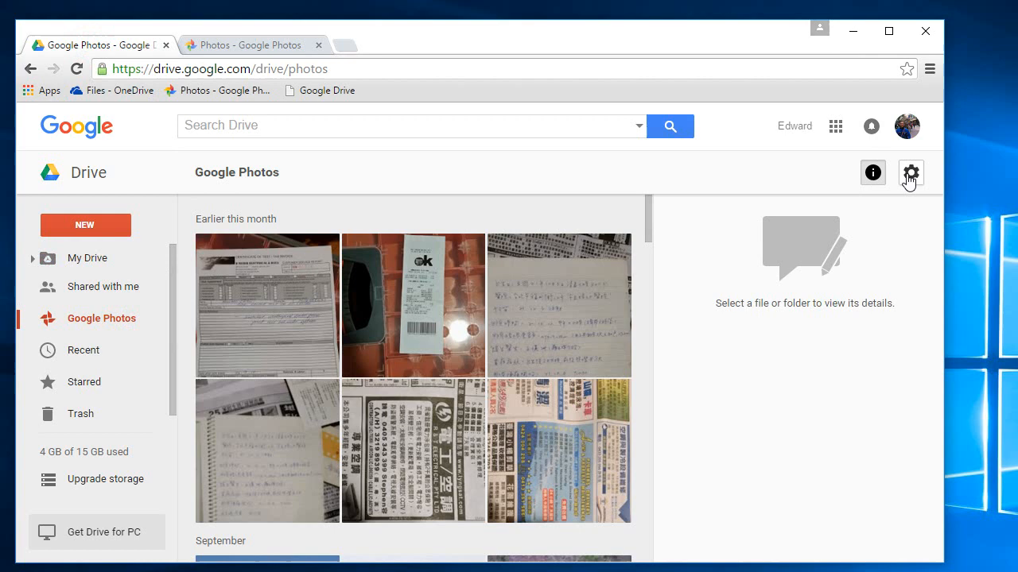
click(910, 173)
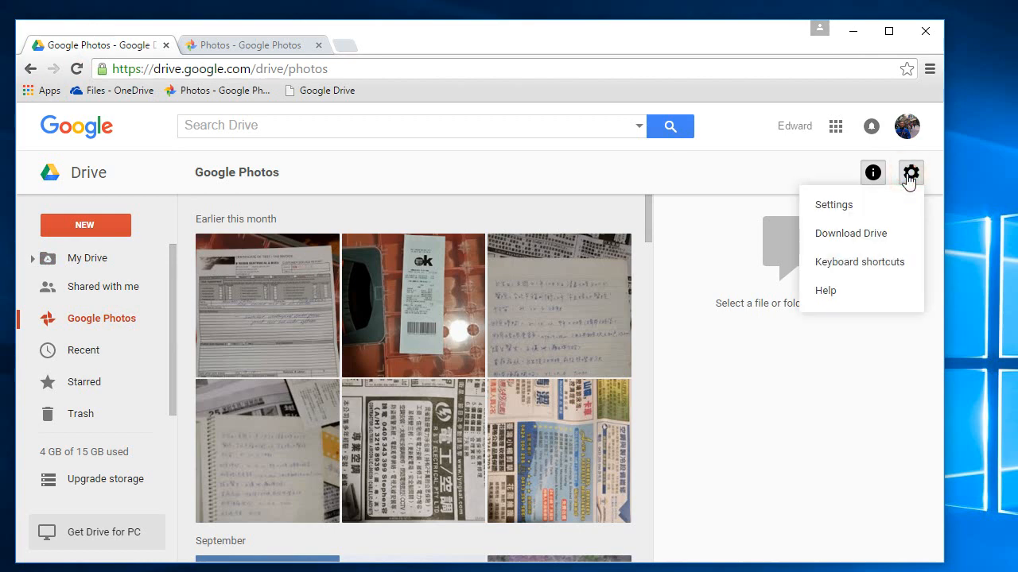
click(833, 204)
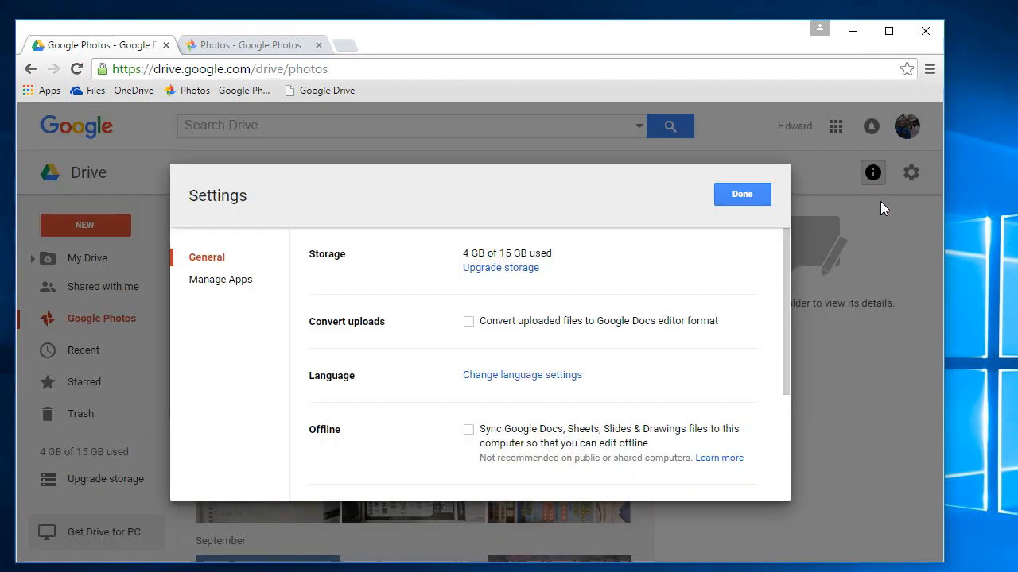
scroll(down, 3)
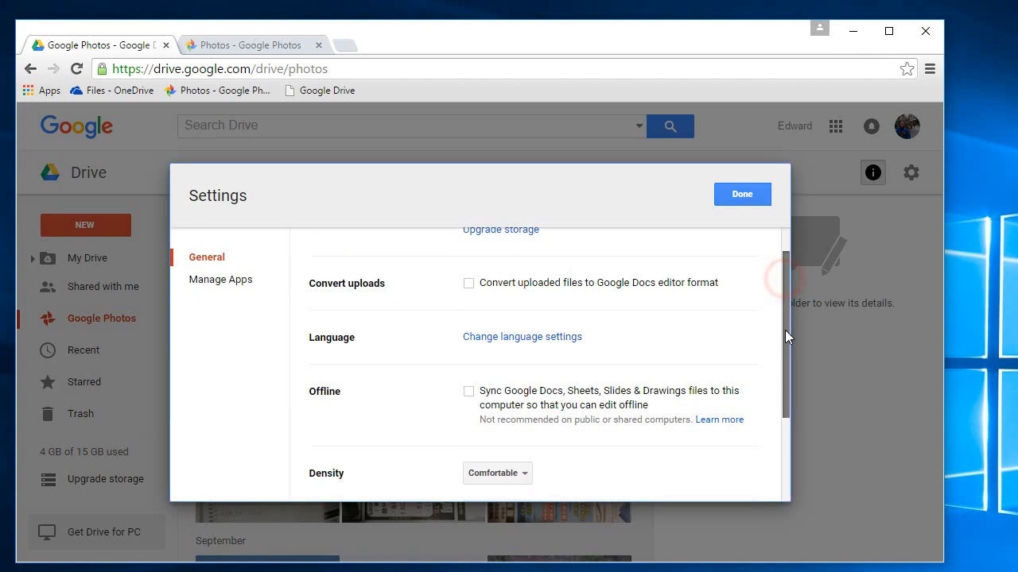
scroll(down, 3)
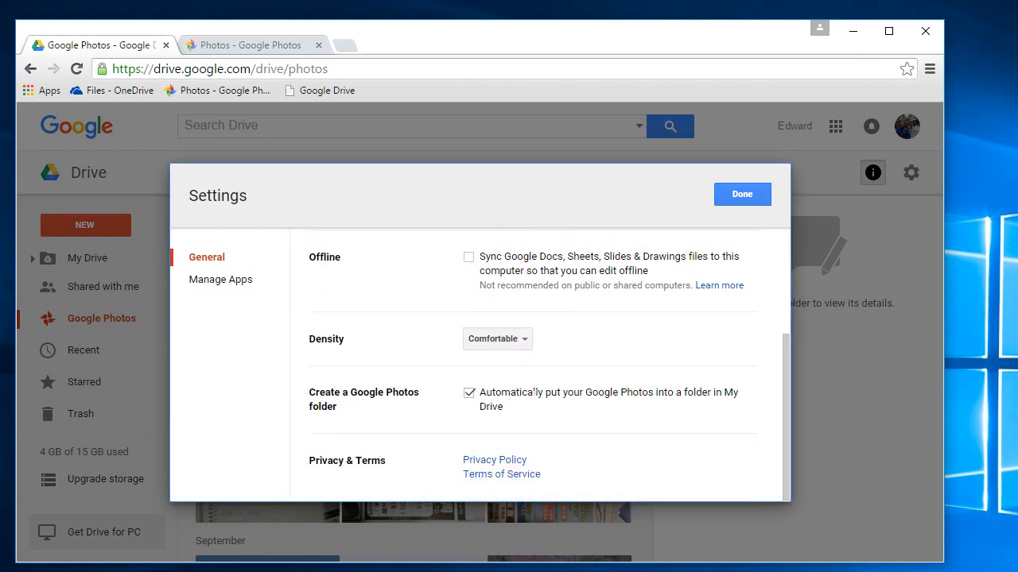
mouse_move(753, 402)
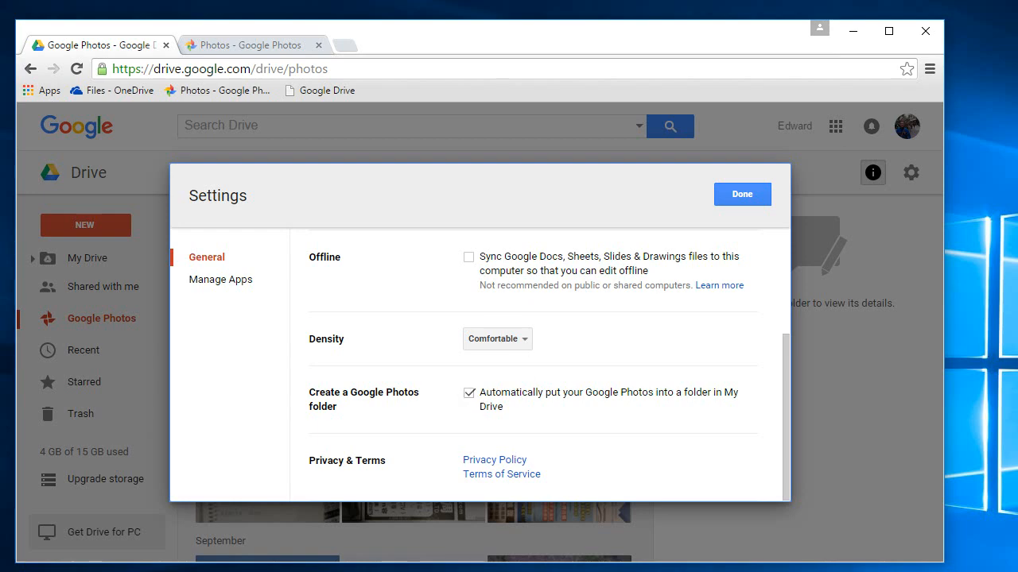
click(742, 194)
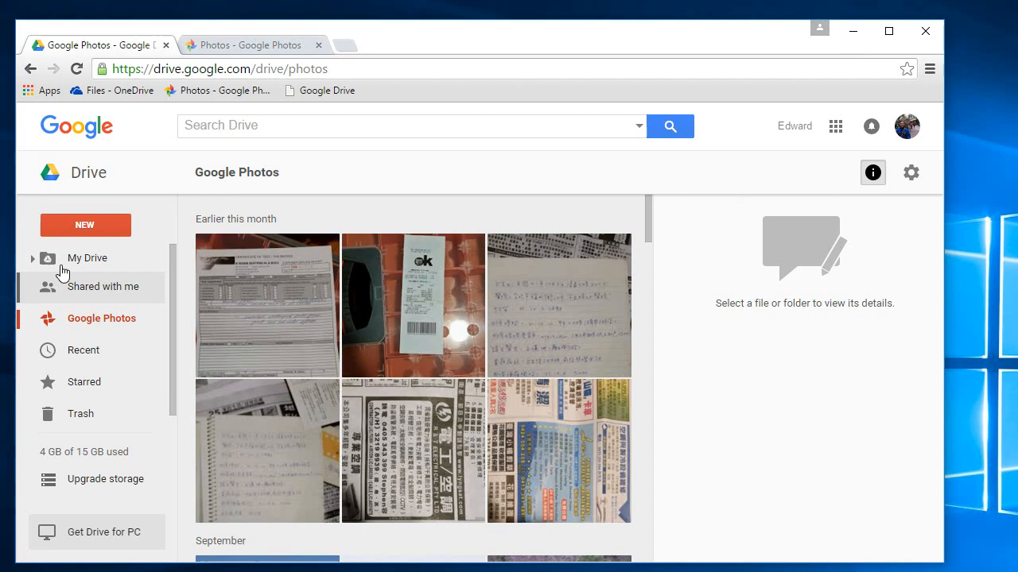
Open My Drive's Google Photos folder, select 20151003_102251.jpg and show its more-actions menu.
click(86, 257)
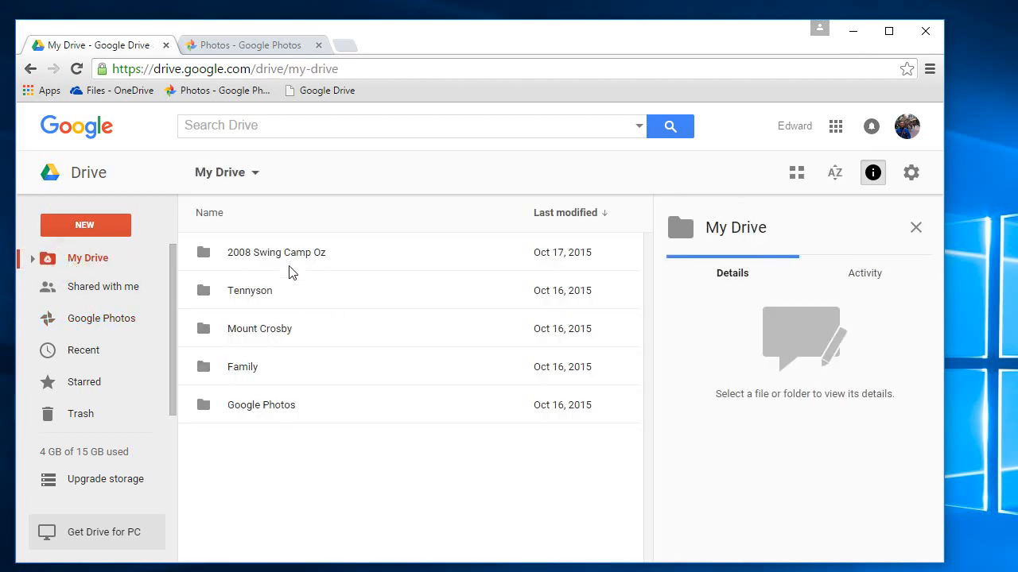
mouse_move(219, 412)
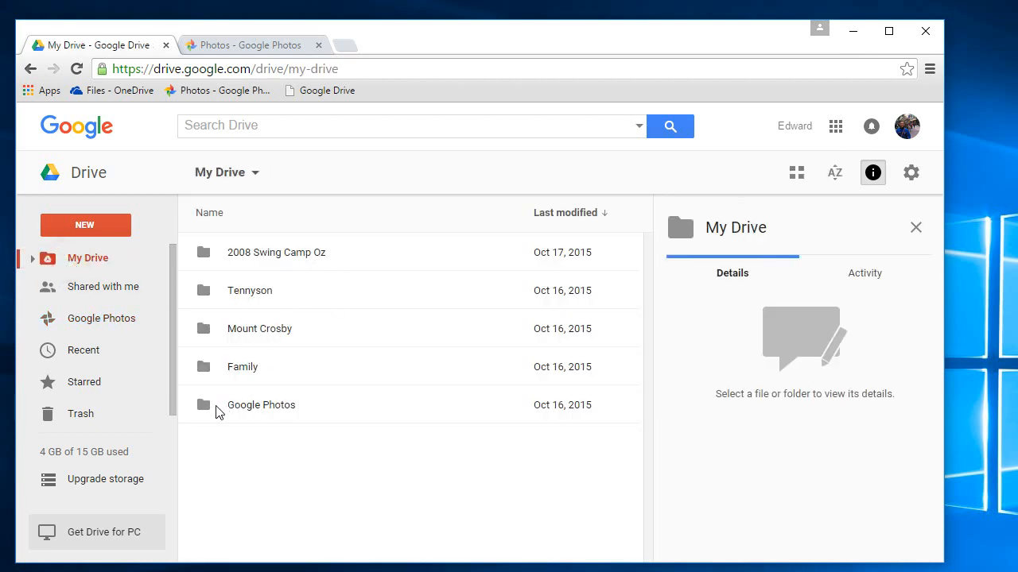
double_click(260, 405)
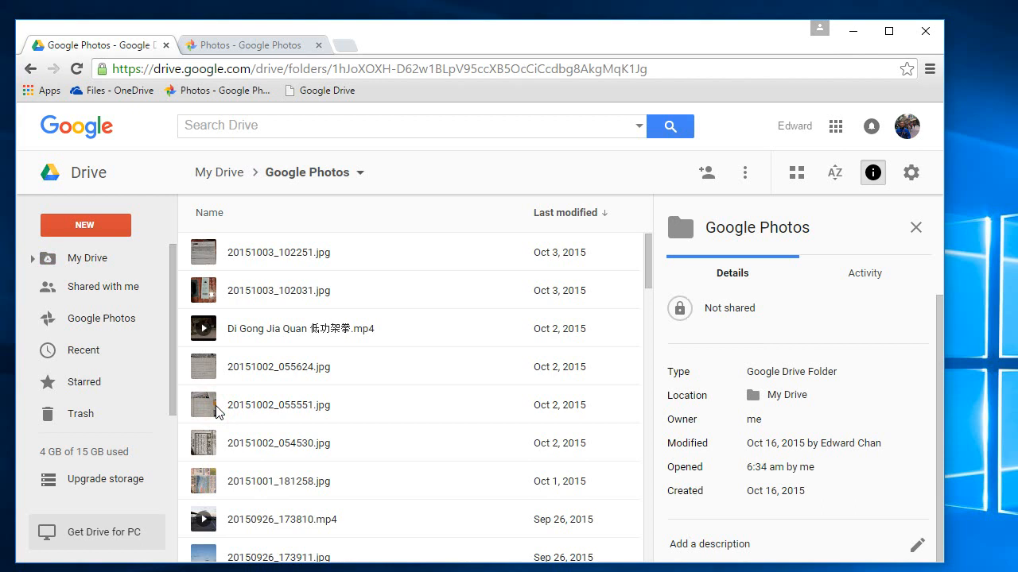
mouse_move(223, 261)
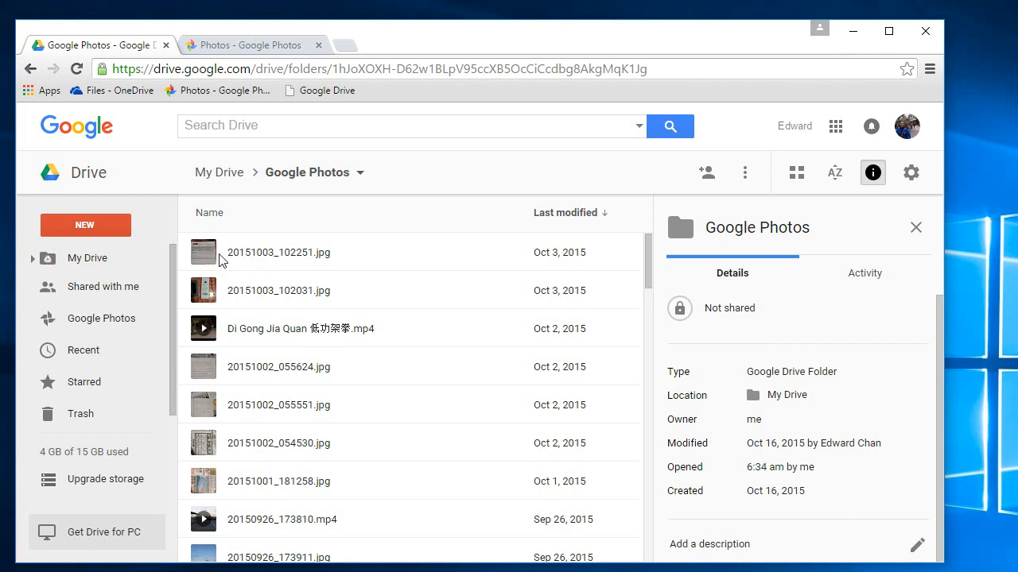
click(278, 252)
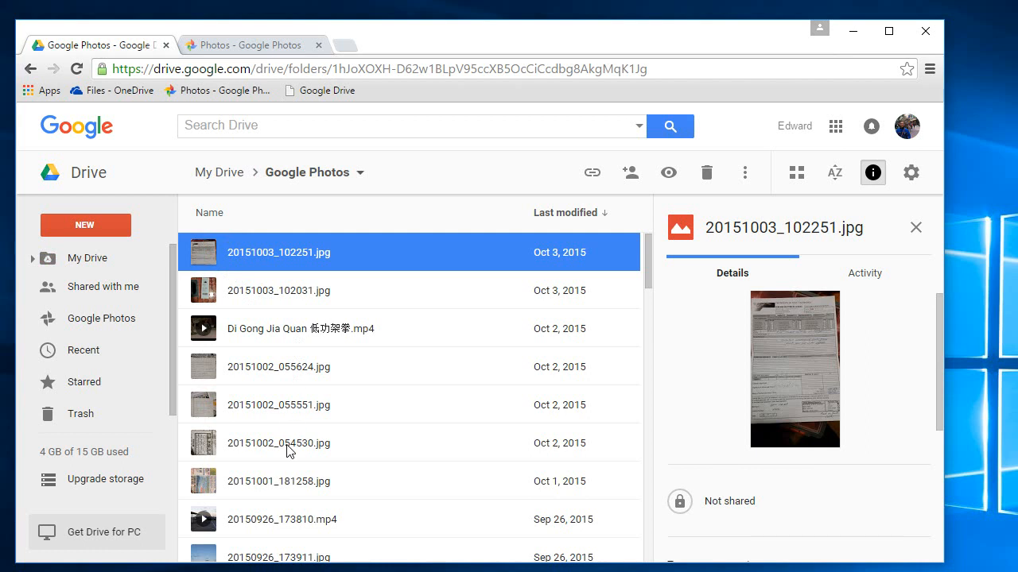
click(744, 171)
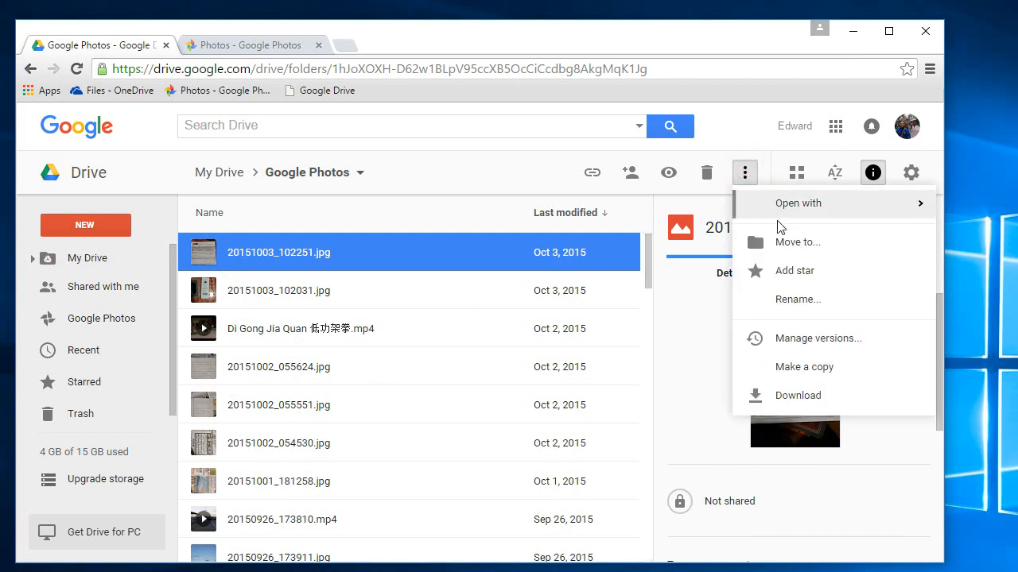
mouse_move(785, 248)
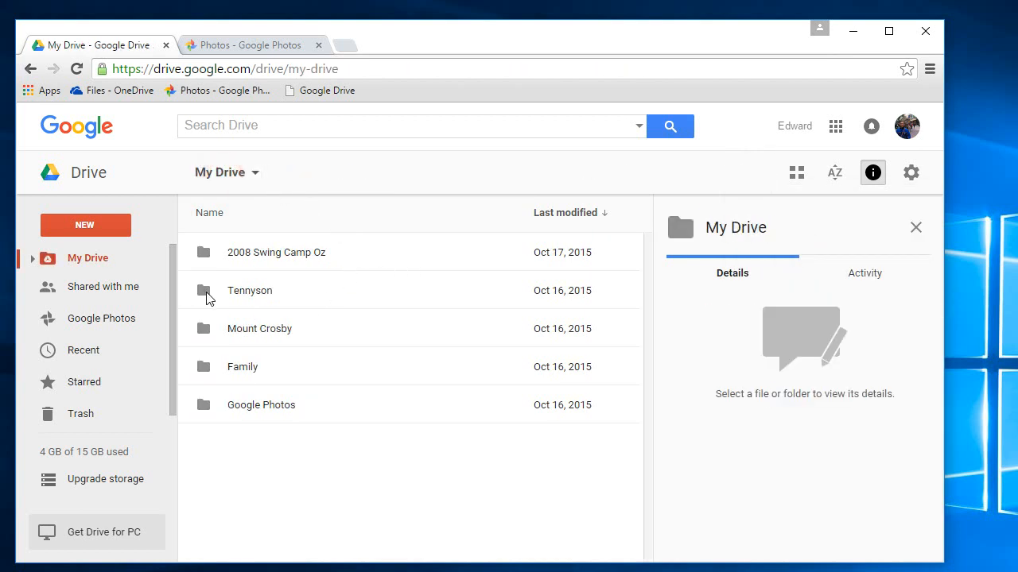
Reopen '2008 Swing Camp Oz' and confirm photo 100_0214.JPG uses 0 bytes of storage.
click(250, 291)
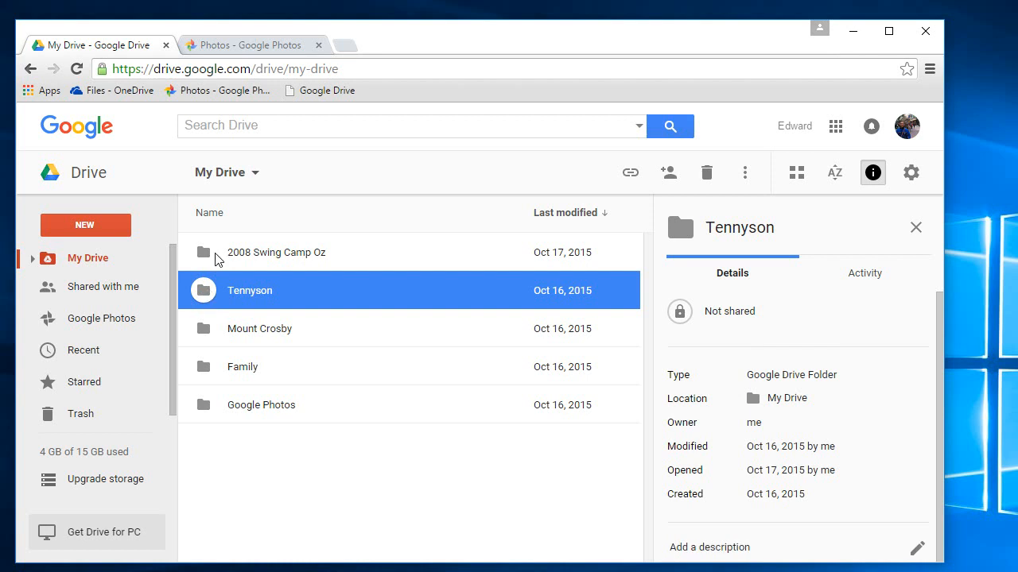
double_click(276, 252)
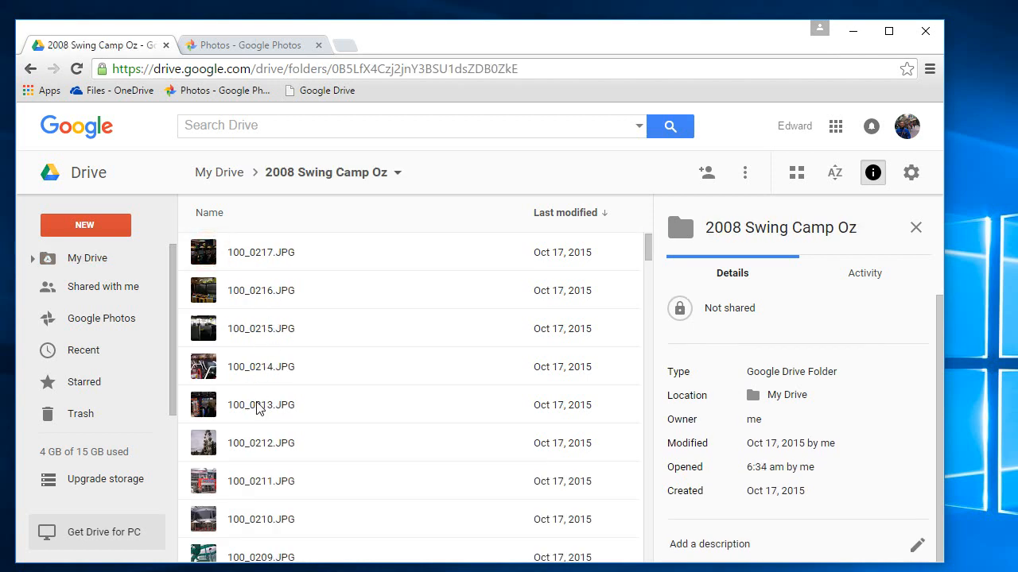
click(261, 366)
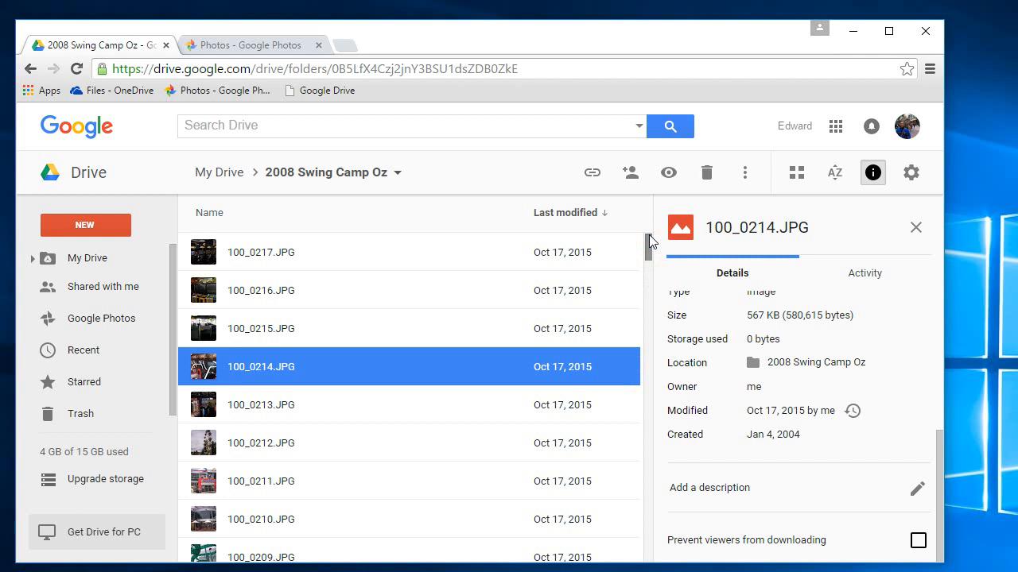
mouse_move(658, 276)
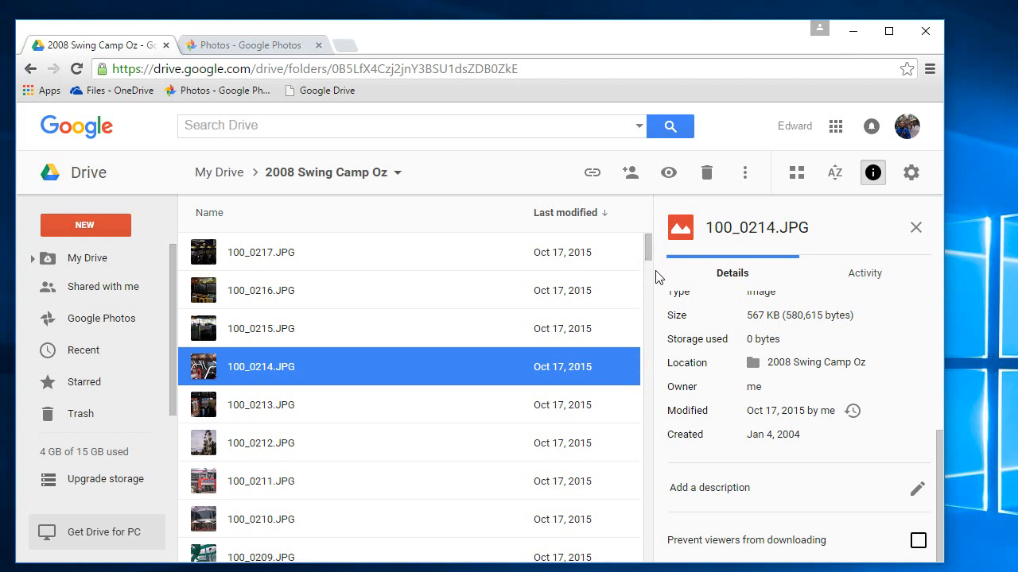